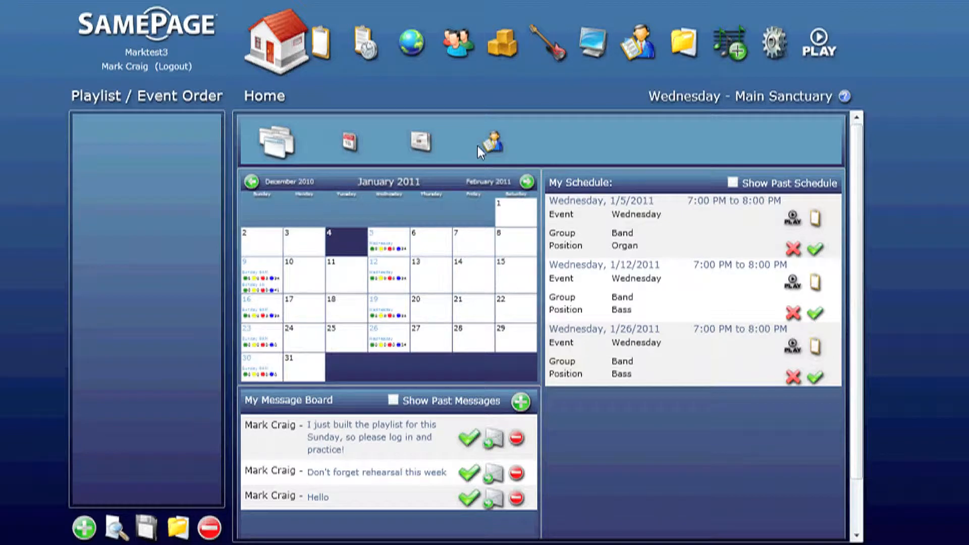
{"action": "mouse_move", "coordinate": [688, 70]}
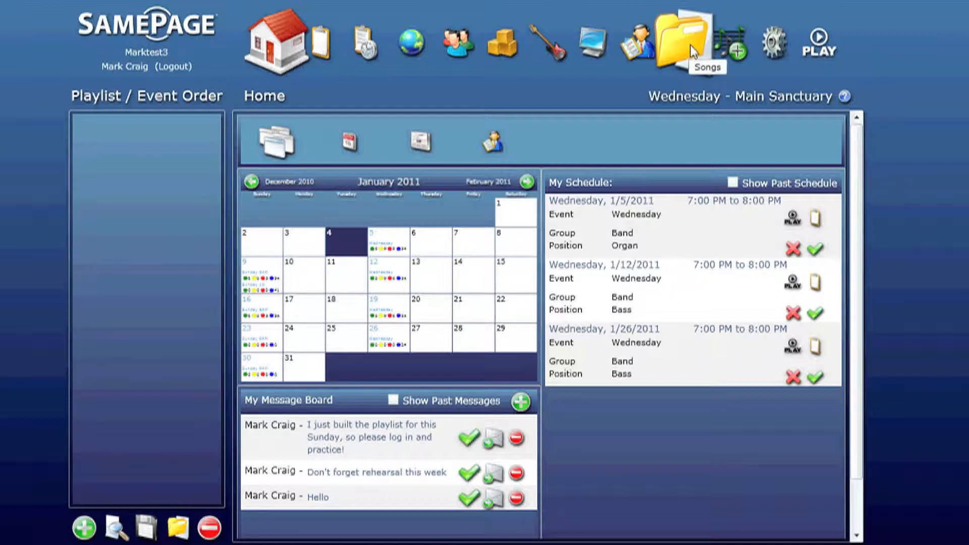
{"action": "mouse_move", "coordinate": [693, 53]}
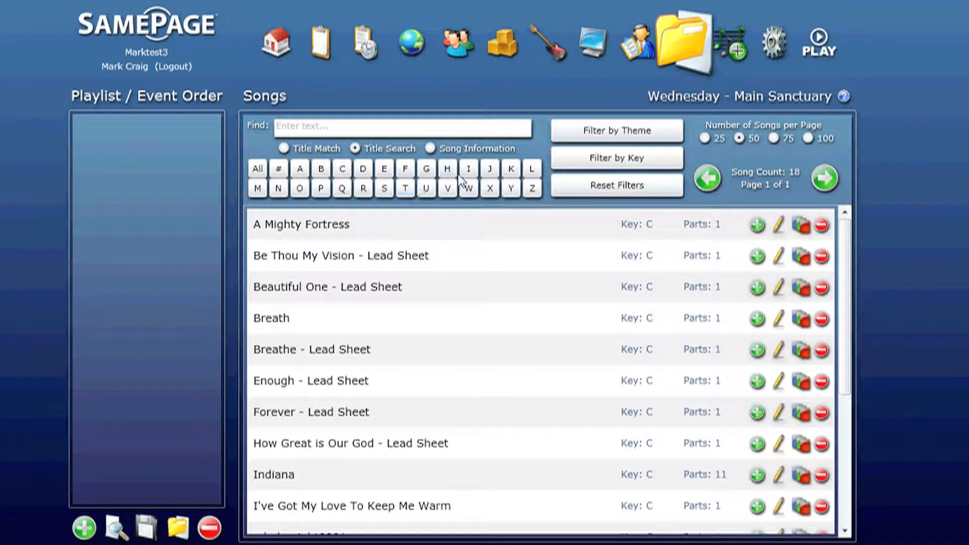
{"action": "mouse_move", "coordinate": [616, 157]}
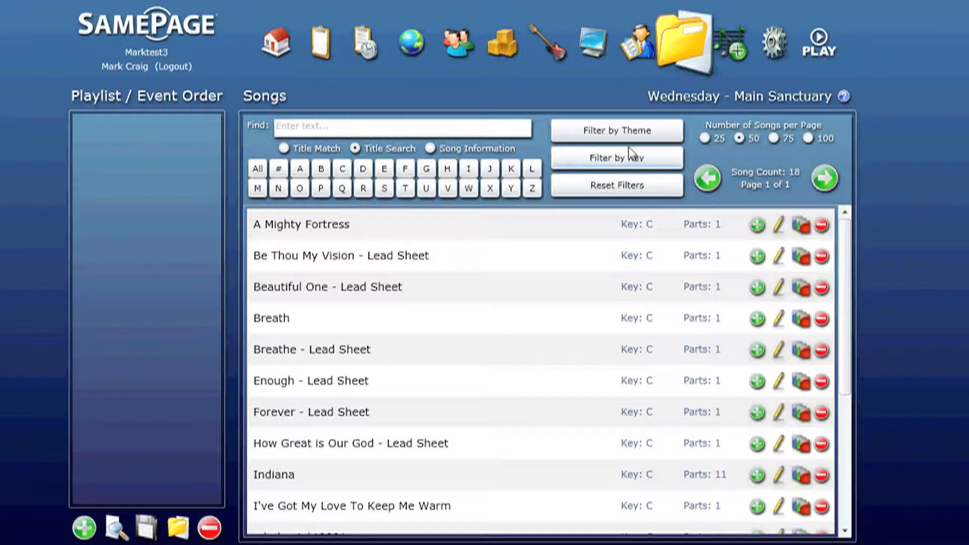
Filter the Songs library by a chosen theme, then reset filters to show all 18 songs.
{"action": "left_click", "coordinate": [616, 130]}
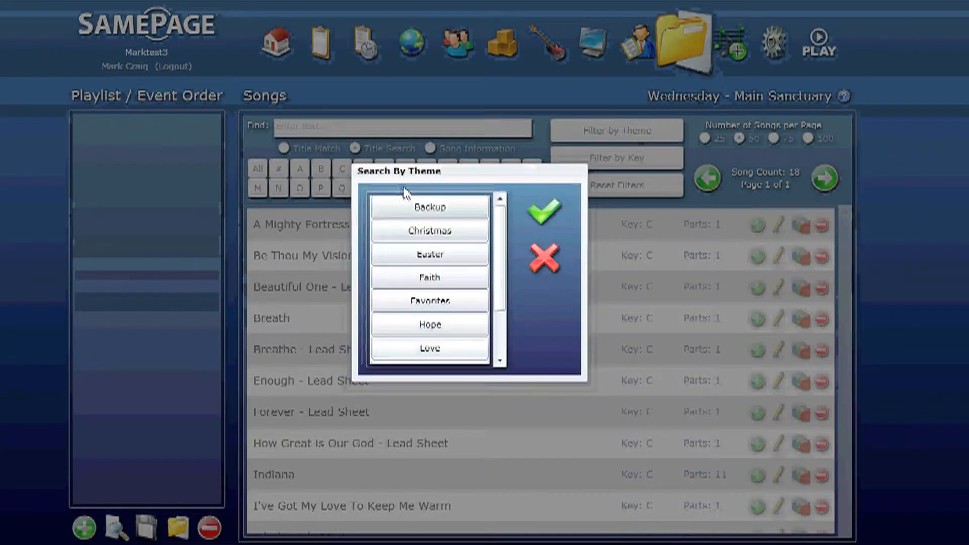
{"action": "left_click", "coordinate": [429, 207]}
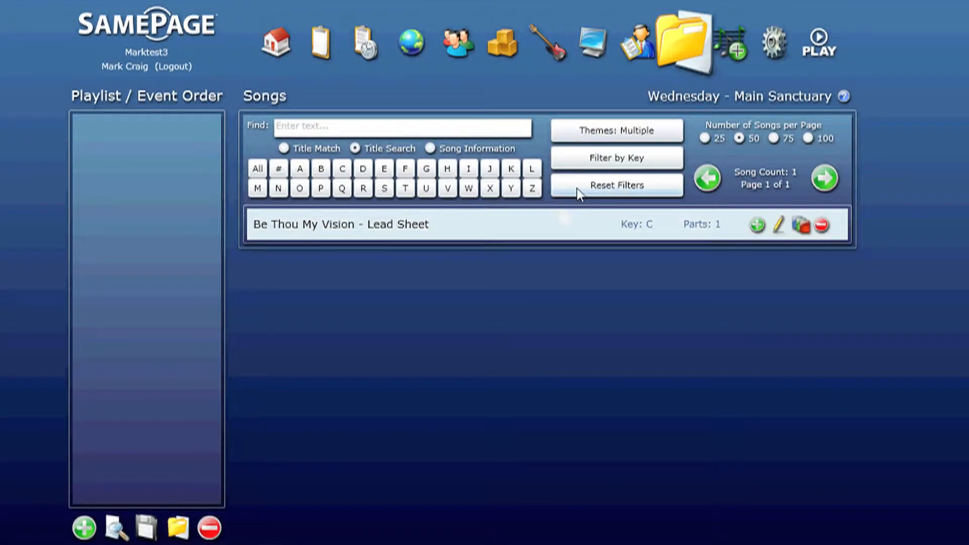
{"action": "left_click", "coordinate": [616, 186]}
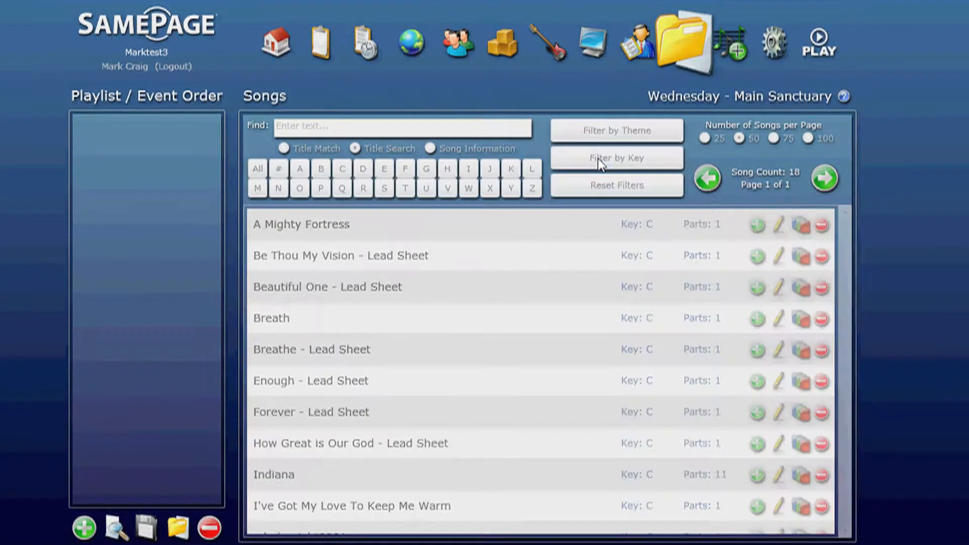
{"action": "left_click", "coordinate": [616, 157]}
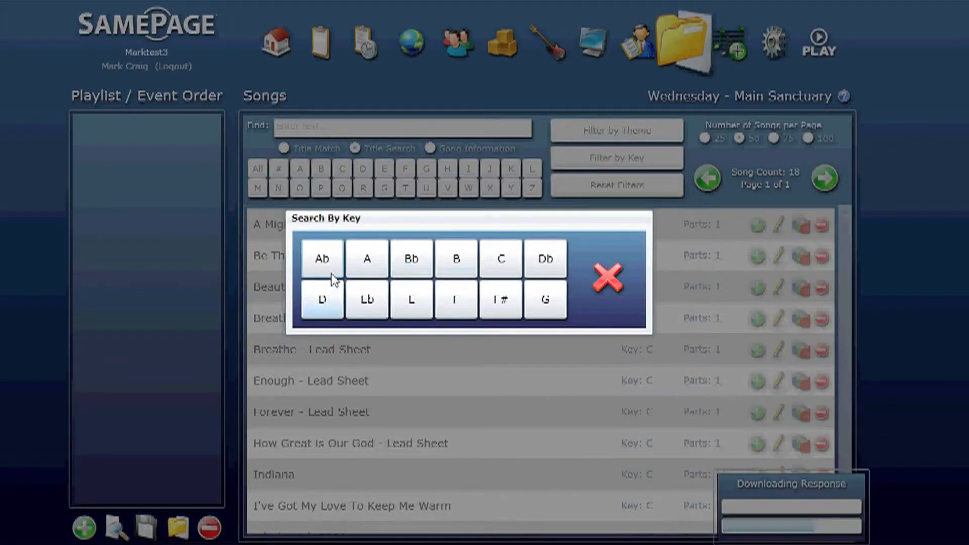
{"action": "left_click", "coordinate": [607, 277]}
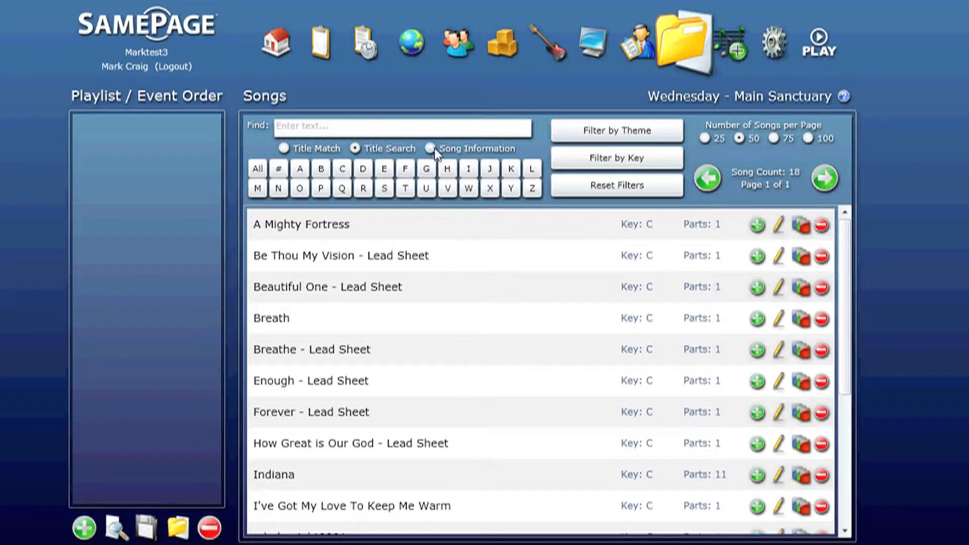
Try 'th' in the Find box and switch the search to Title Match with the field cleared.
{"action": "type", "text": "th"}
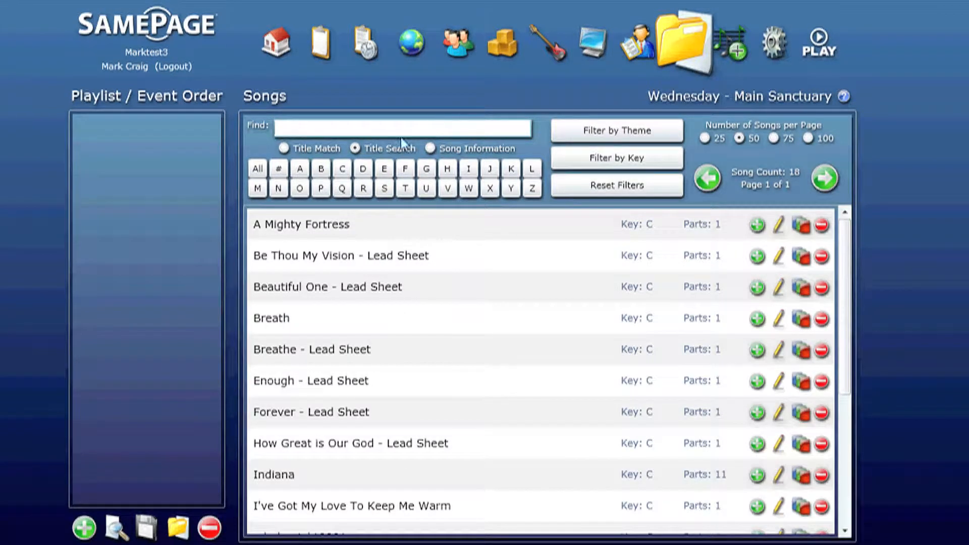
{"action": "mouse_move", "coordinate": [356, 164]}
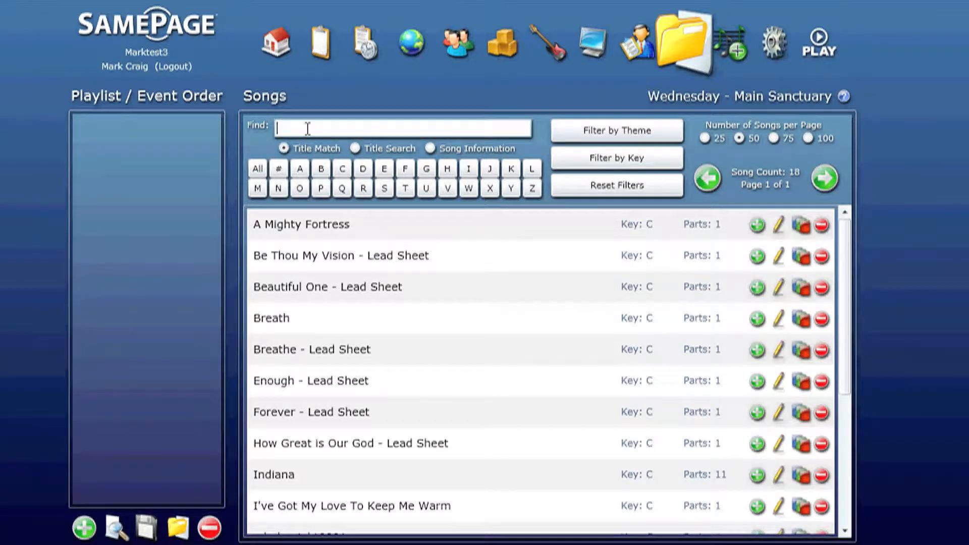
{"action": "type", "text": "th"}
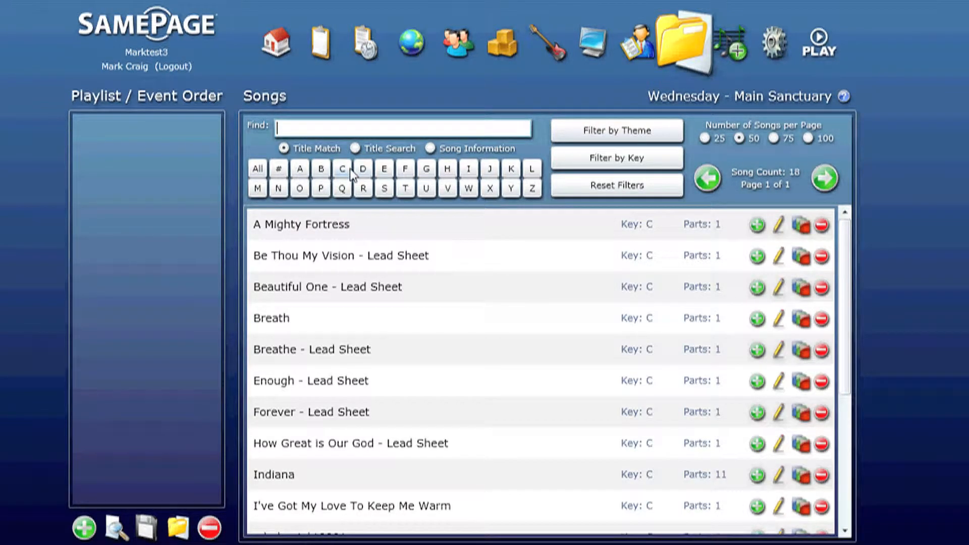
{"action": "mouse_move", "coordinate": [306, 180]}
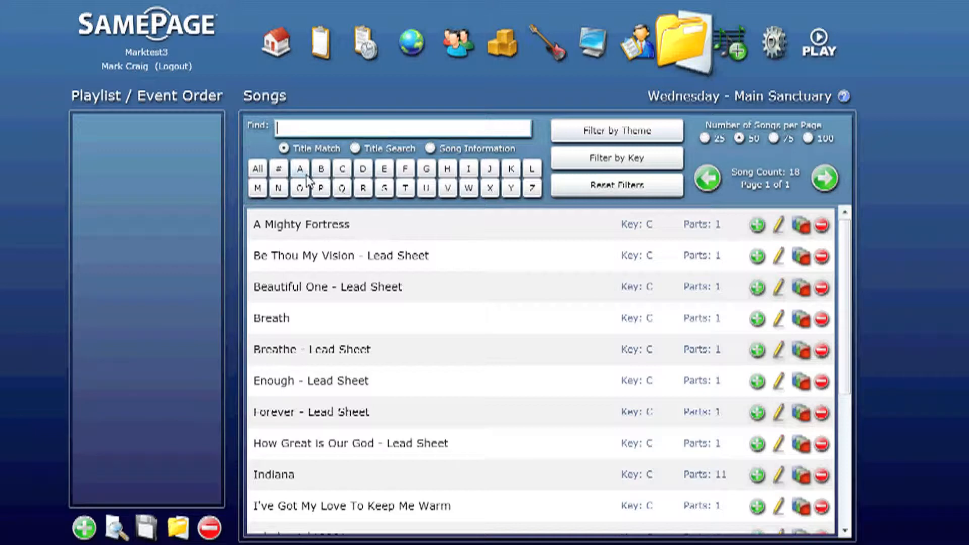
{"action": "left_click", "coordinate": [299, 169]}
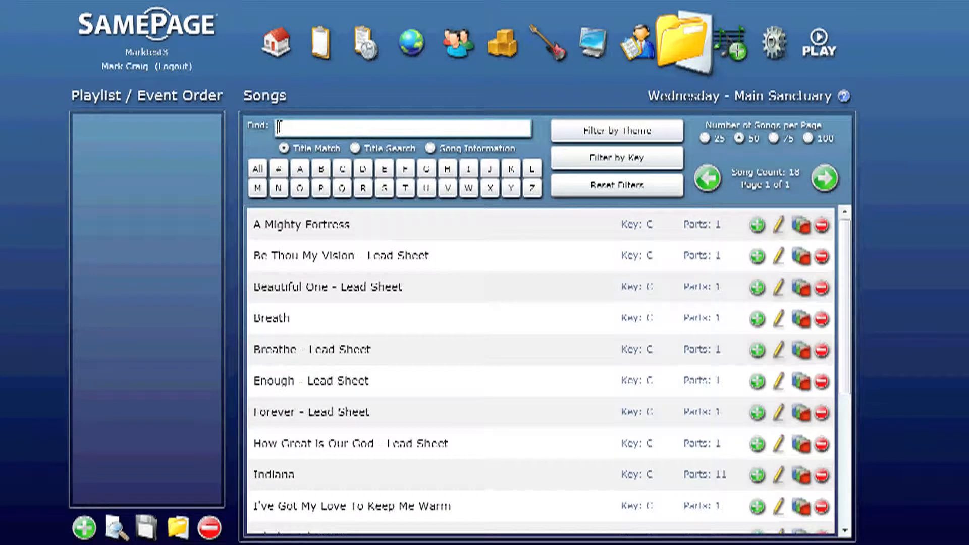
{"action": "mouse_move", "coordinate": [521, 161]}
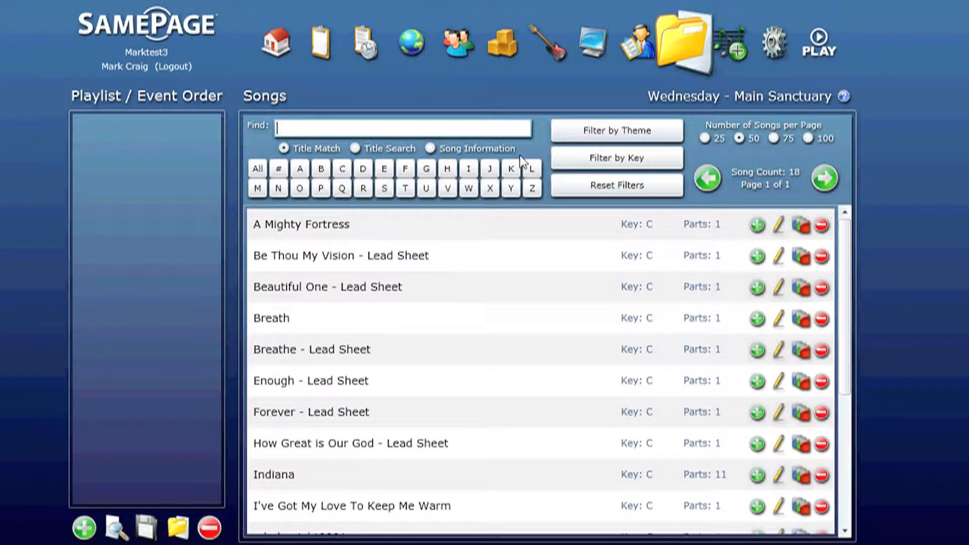
{"action": "mouse_move", "coordinate": [766, 142]}
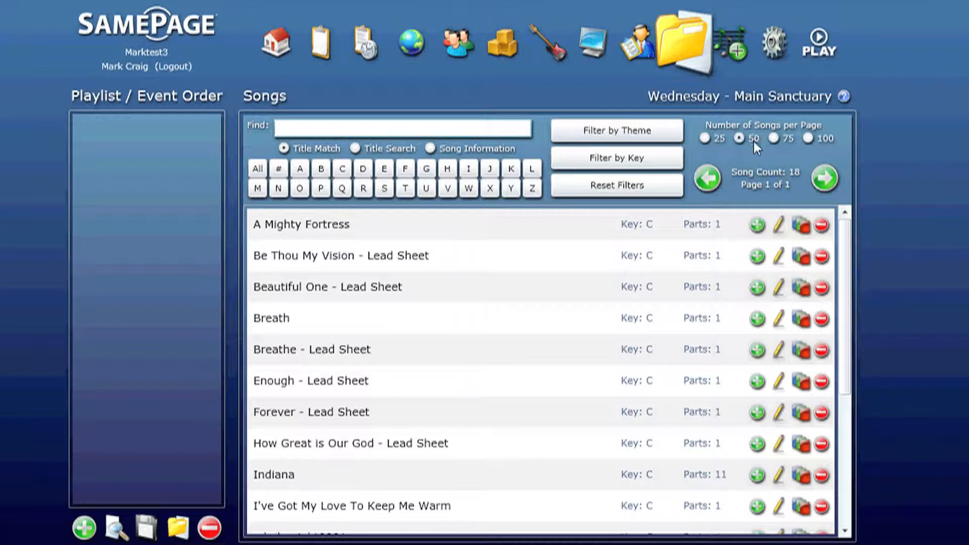
{"action": "mouse_move", "coordinate": [748, 146]}
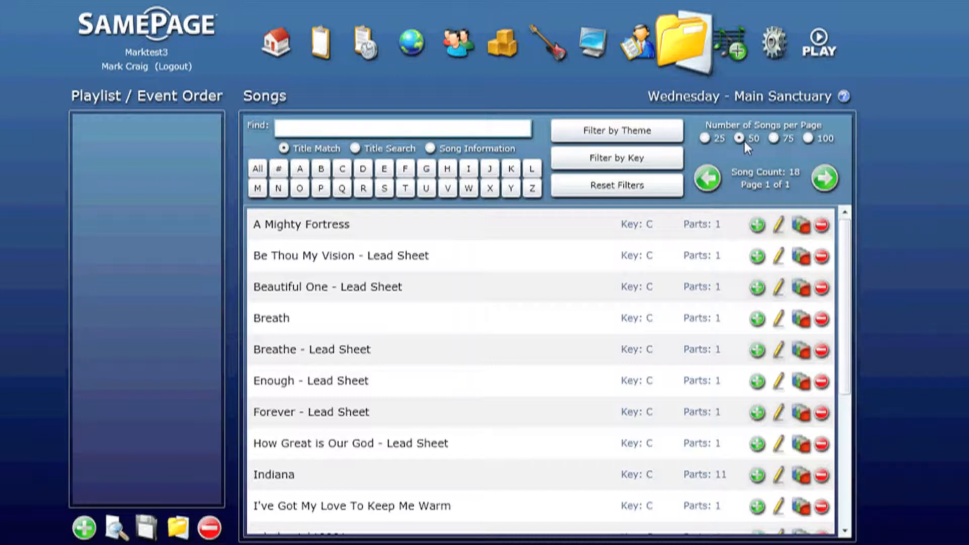
{"action": "mouse_move", "coordinate": [825, 178]}
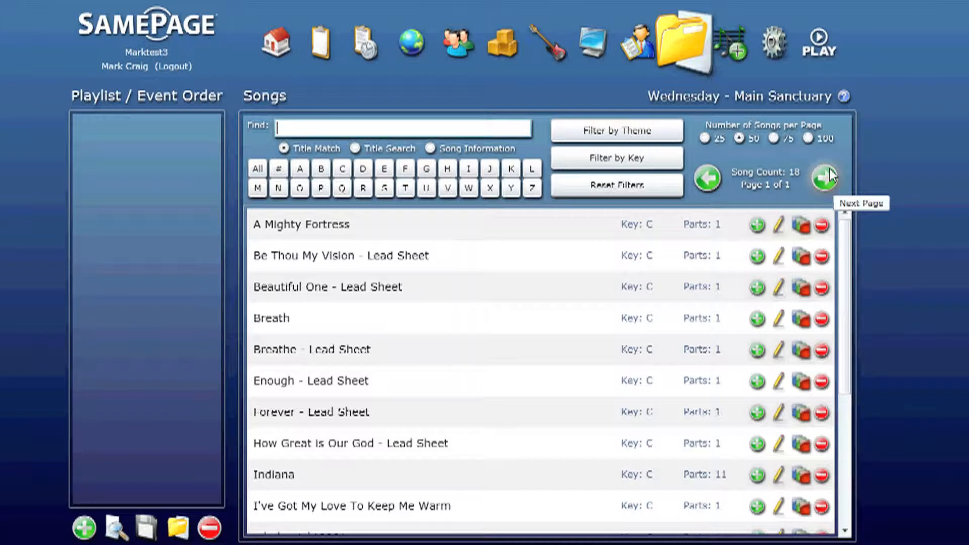
{"action": "mouse_move", "coordinate": [422, 237]}
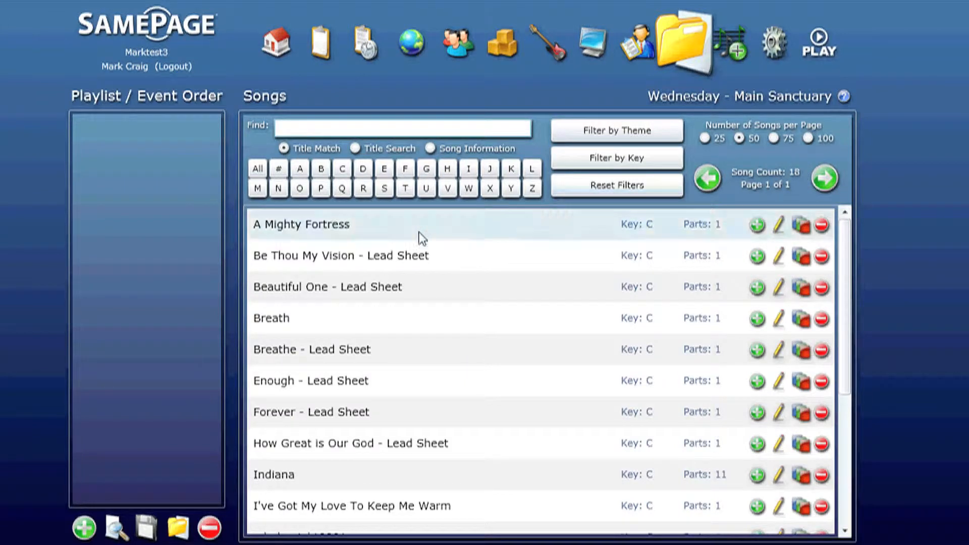
{"action": "mouse_move", "coordinate": [436, 222]}
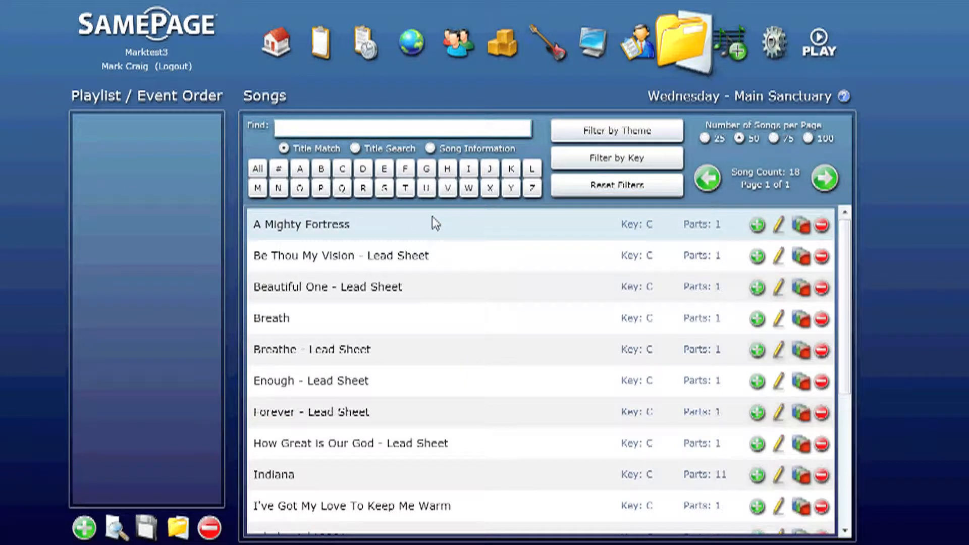
{"action": "mouse_move", "coordinate": [363, 231]}
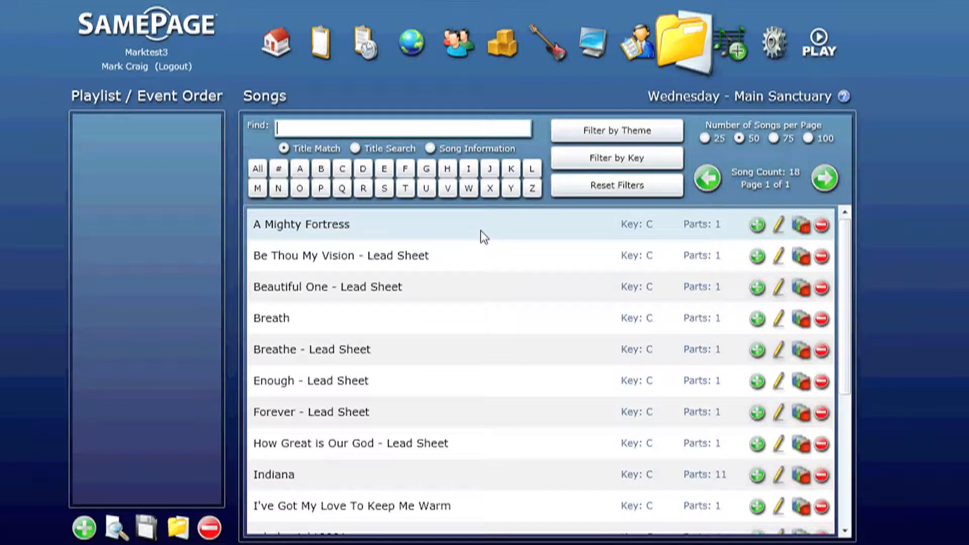
{"action": "mouse_move", "coordinate": [316, 227]}
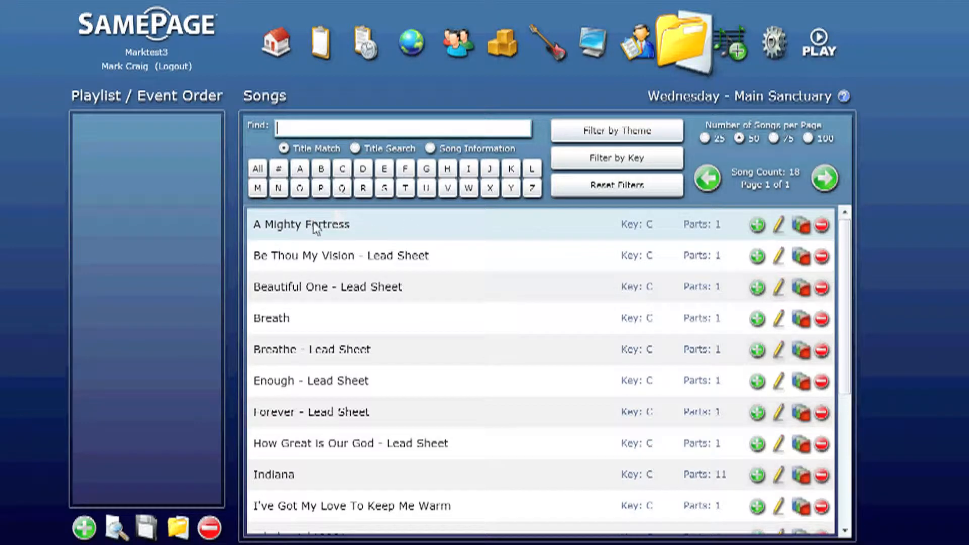
{"action": "mouse_move", "coordinate": [613, 229]}
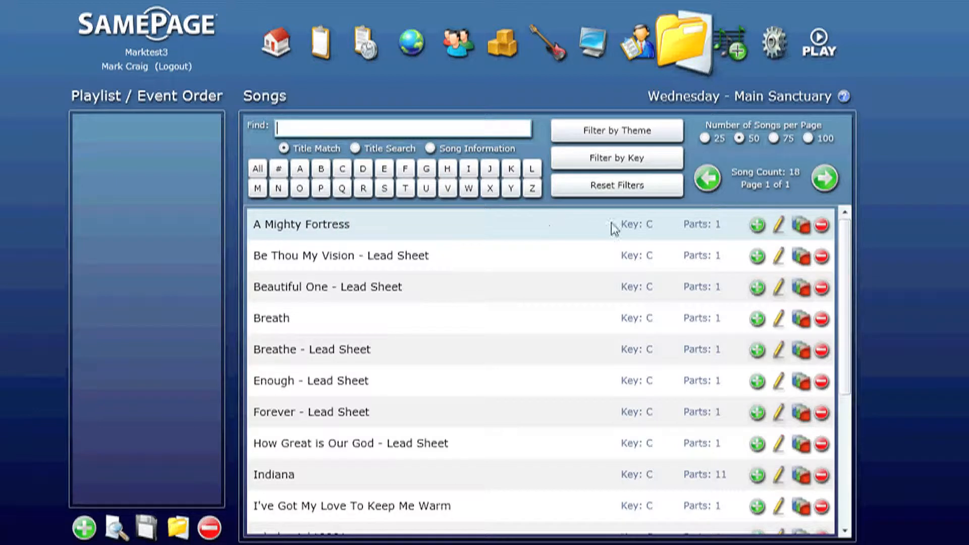
{"action": "mouse_move", "coordinate": [711, 233]}
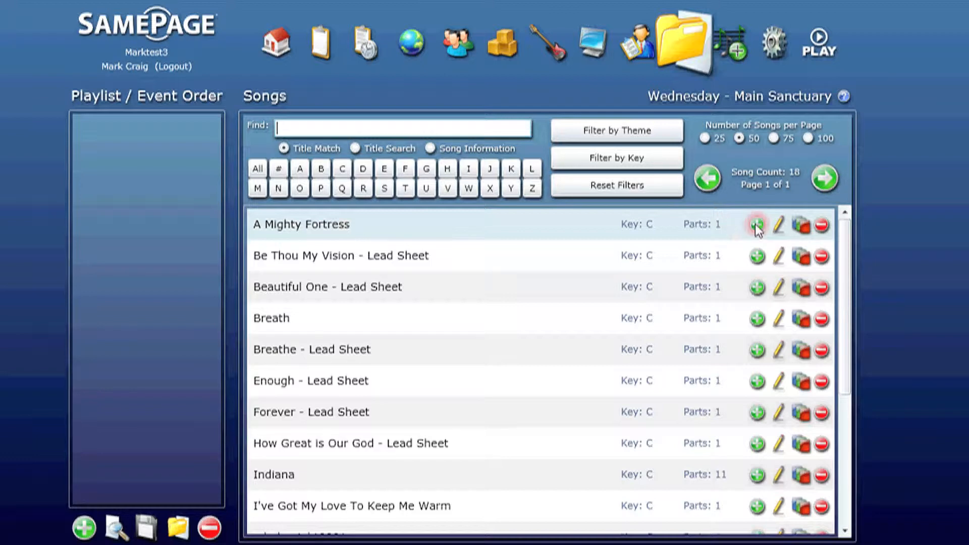
{"action": "mouse_move", "coordinate": [756, 225]}
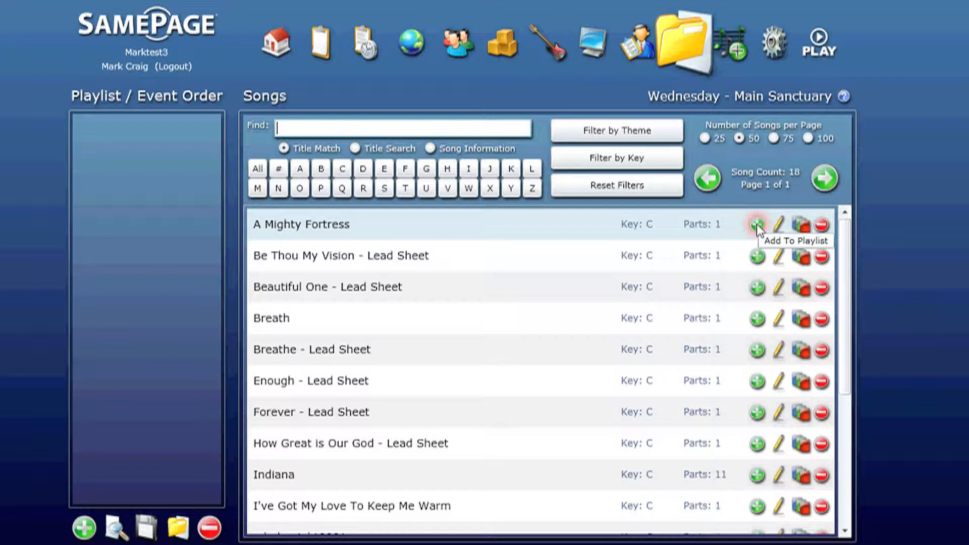
{"action": "mouse_move", "coordinate": [778, 224]}
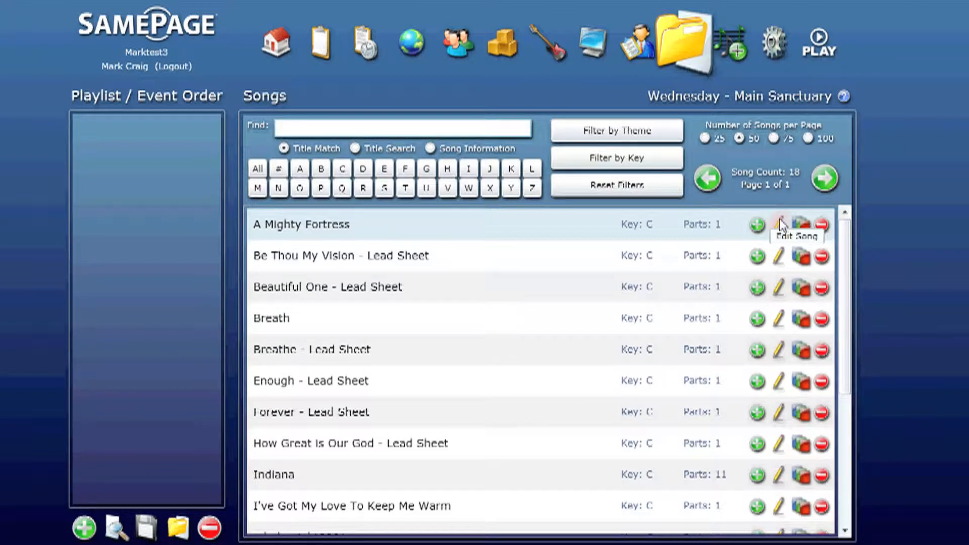
{"action": "mouse_move", "coordinate": [801, 224]}
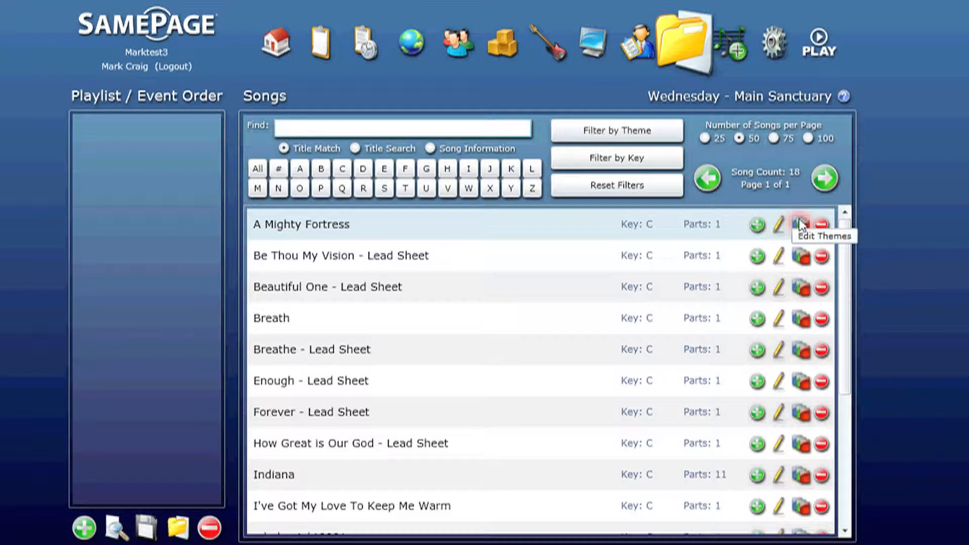
{"action": "mouse_move", "coordinate": [822, 225]}
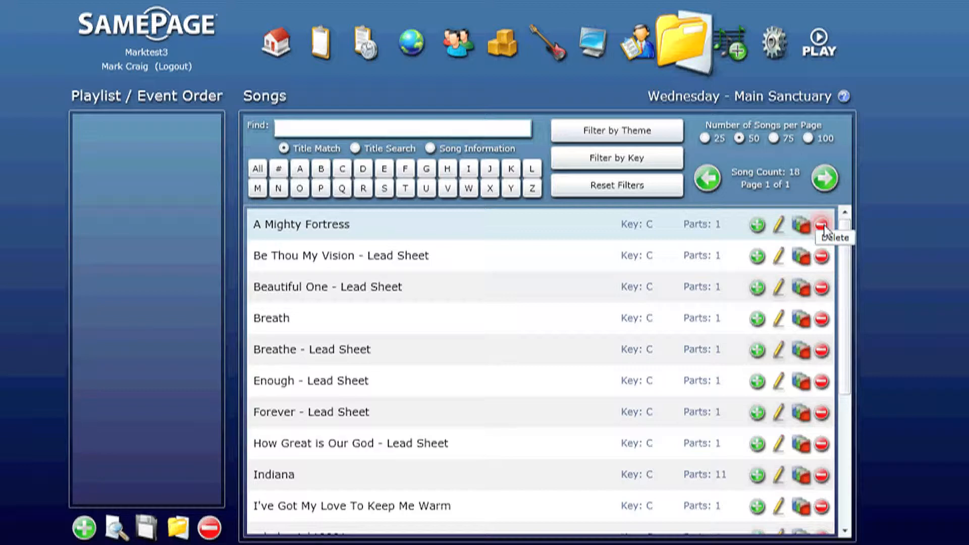
{"action": "mouse_move", "coordinate": [819, 233]}
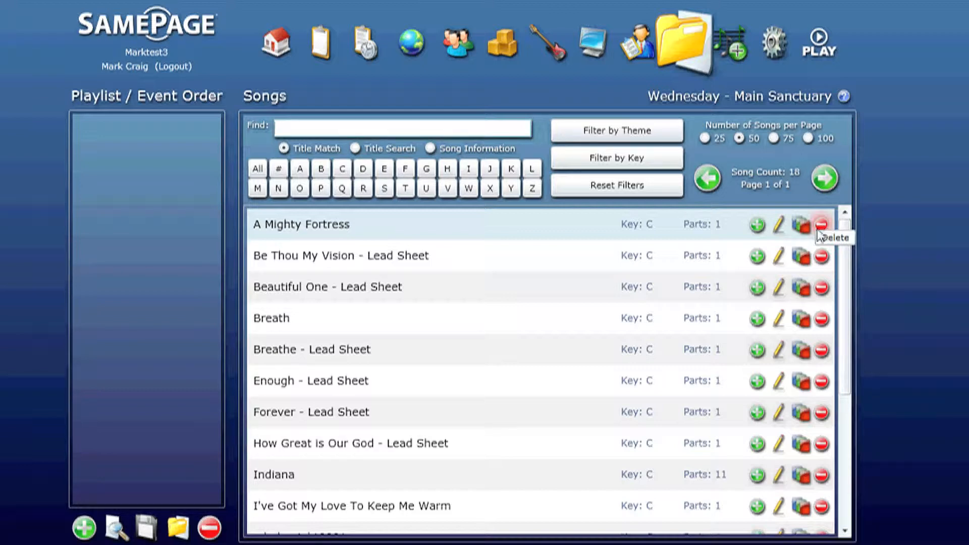
{"action": "mouse_move", "coordinate": [777, 231]}
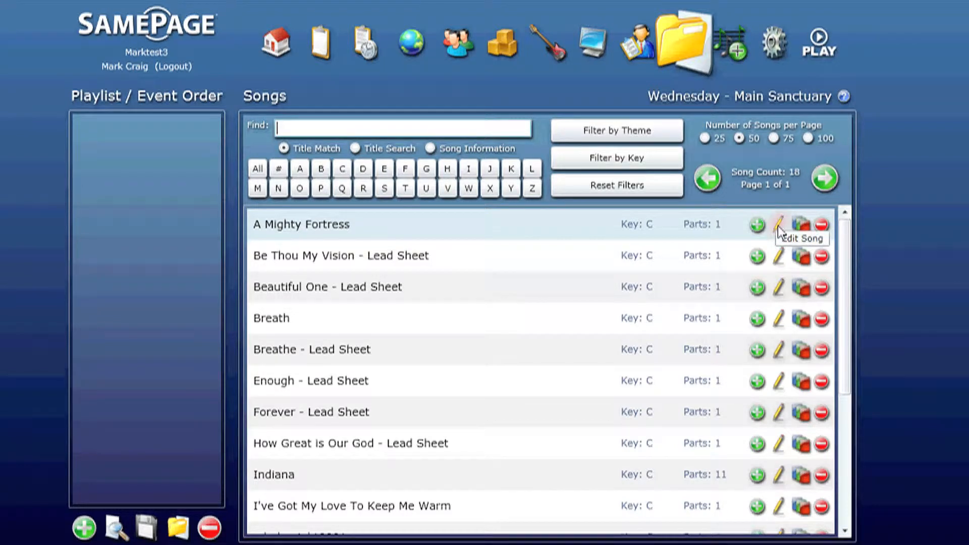
Open A Mighty Fortress in the song editor, showing its XPS part in key C.
{"action": "left_click", "coordinate": [778, 225]}
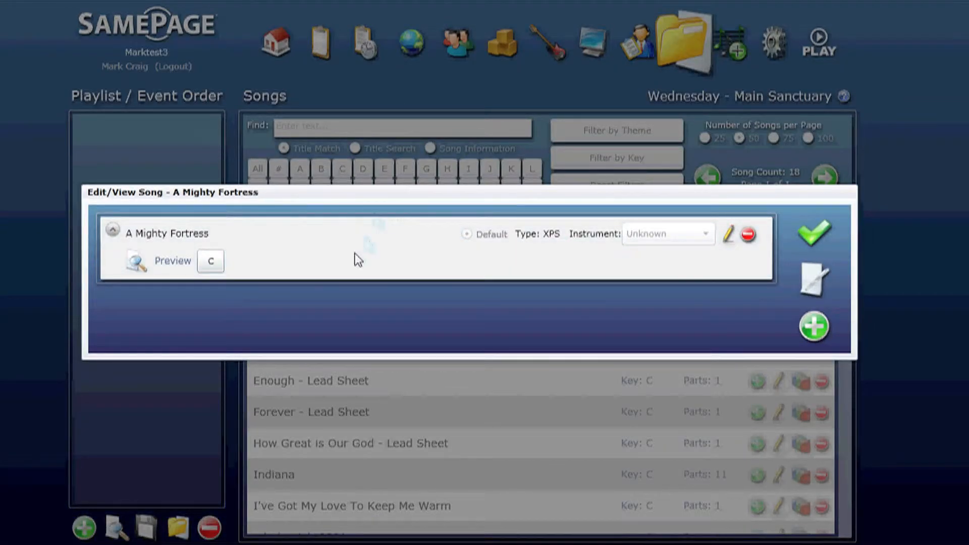
{"action": "mouse_move", "coordinate": [276, 308]}
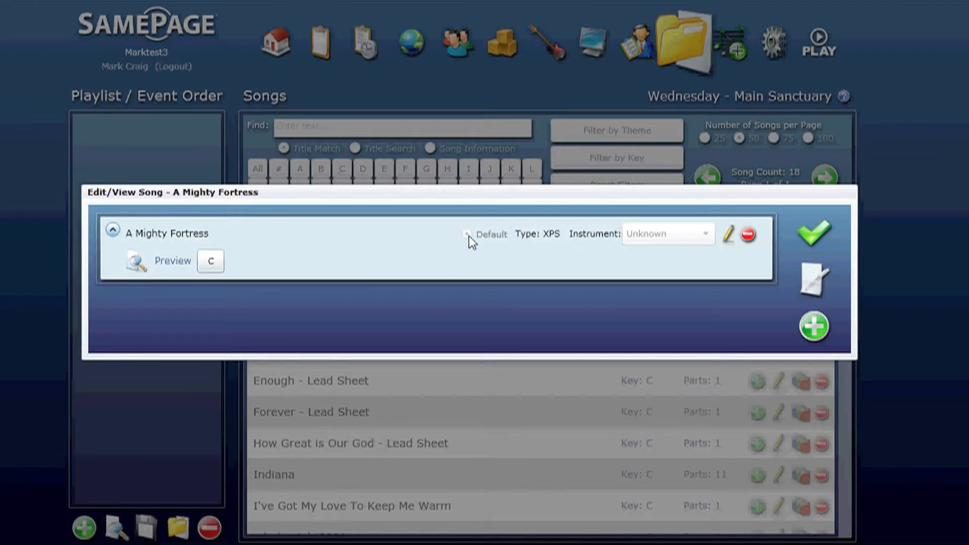
{"action": "mouse_move", "coordinate": [475, 244]}
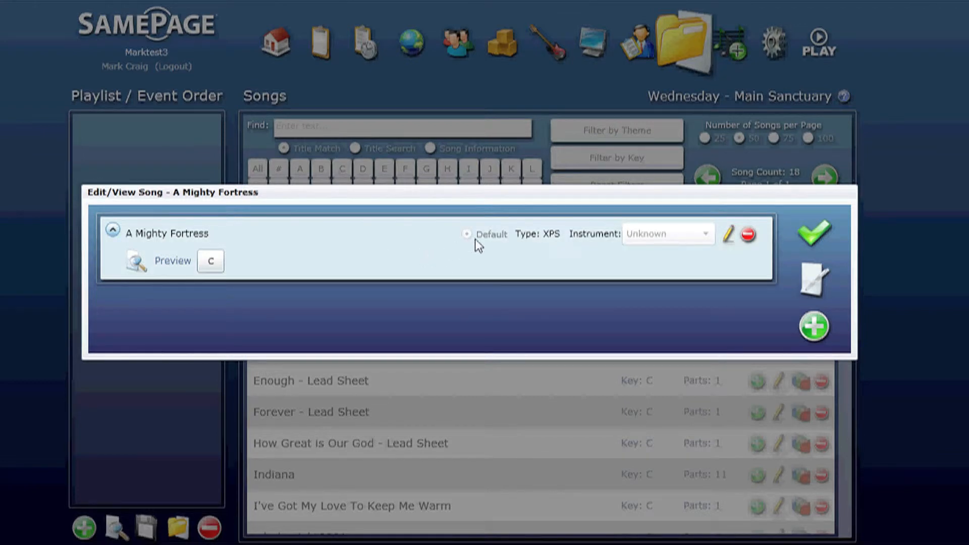
{"action": "mouse_move", "coordinate": [442, 258]}
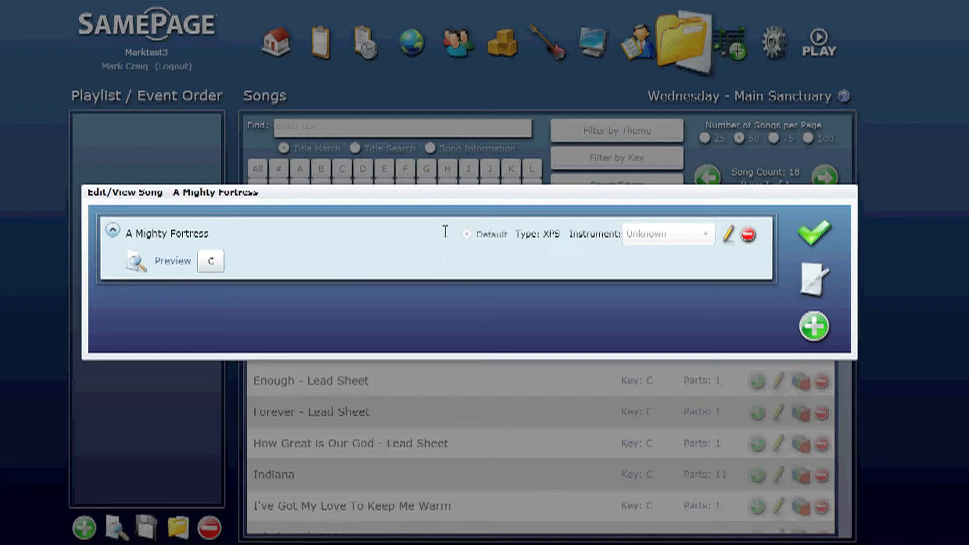
{"action": "mouse_move", "coordinate": [652, 243]}
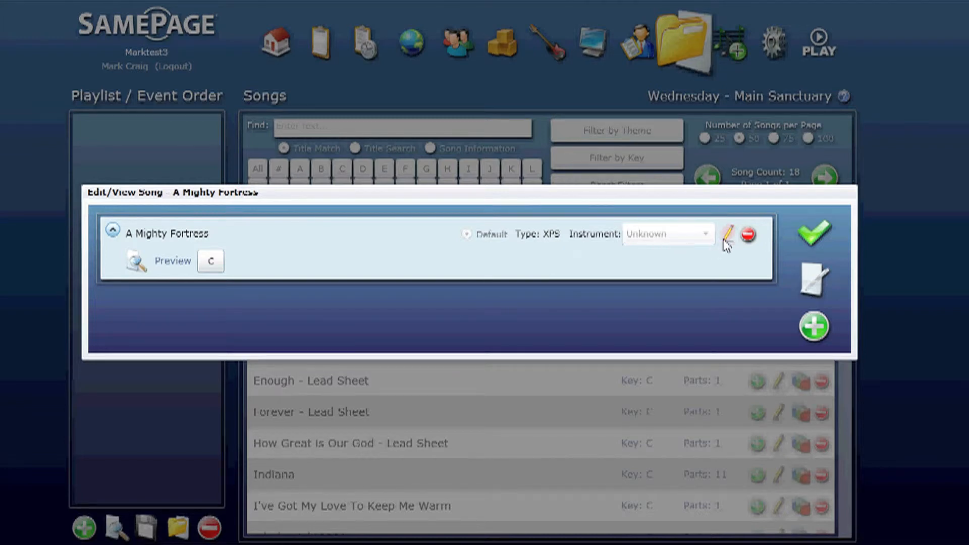
Set the instrument of the XPS part from Unknown to Drums.
{"action": "left_click", "coordinate": [705, 233]}
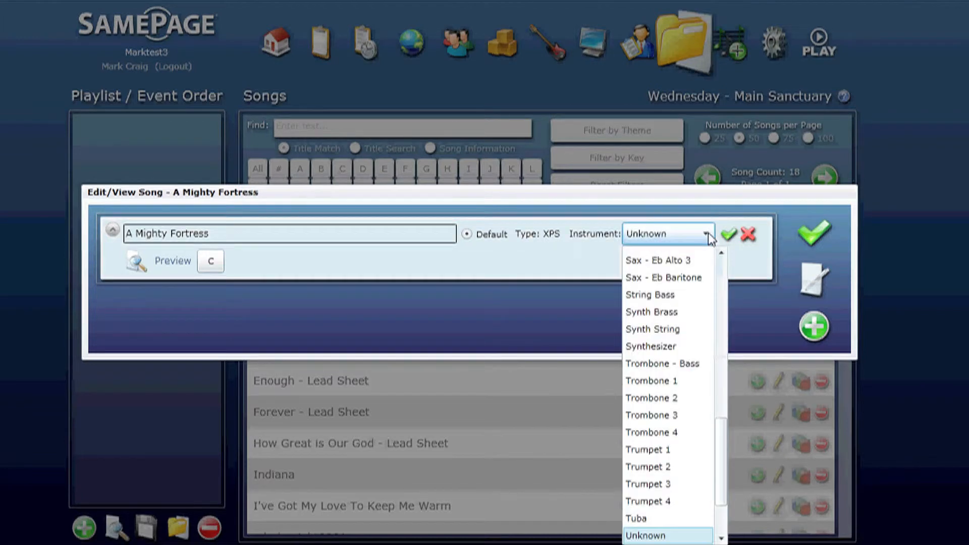
{"action": "scroll", "scroll_direction": "up", "scroll_amount": 3}
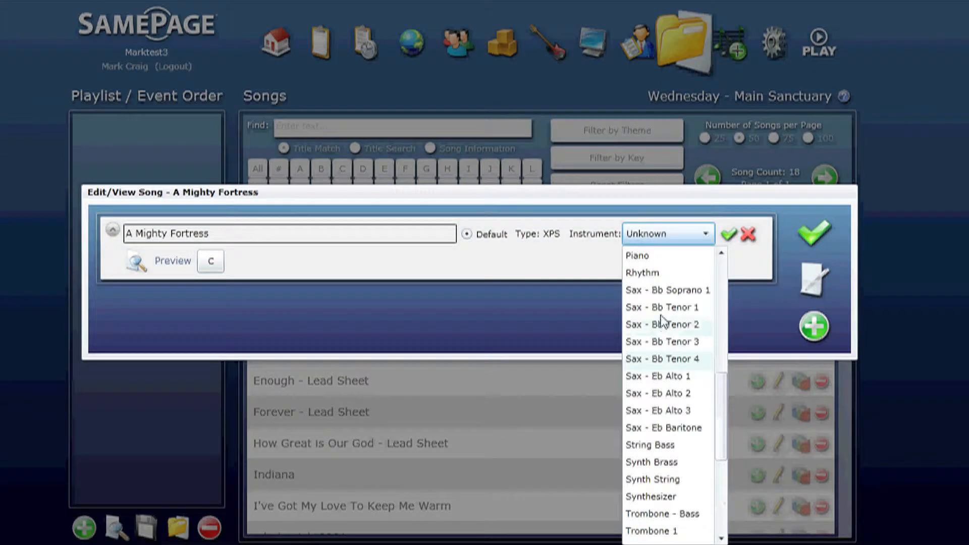
{"action": "scroll", "scroll_direction": "up", "scroll_amount": 3}
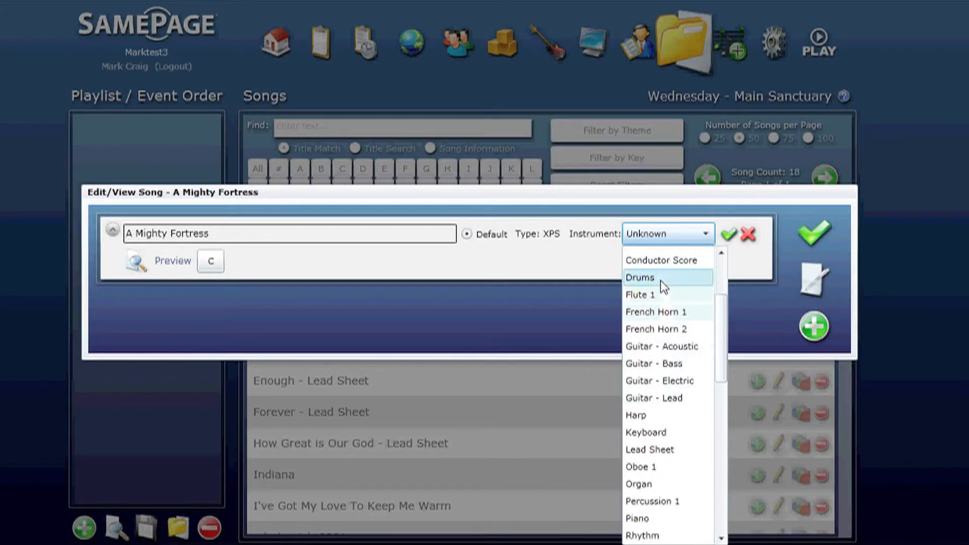
{"action": "left_click", "coordinate": [641, 277]}
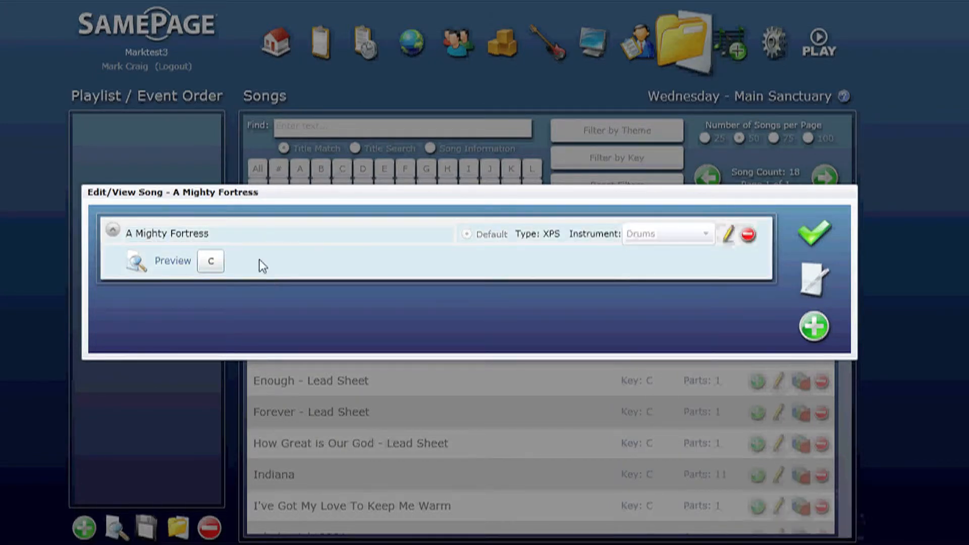
Show the score preview of A Mighty Fortress and let its content download.
{"action": "left_click", "coordinate": [173, 260]}
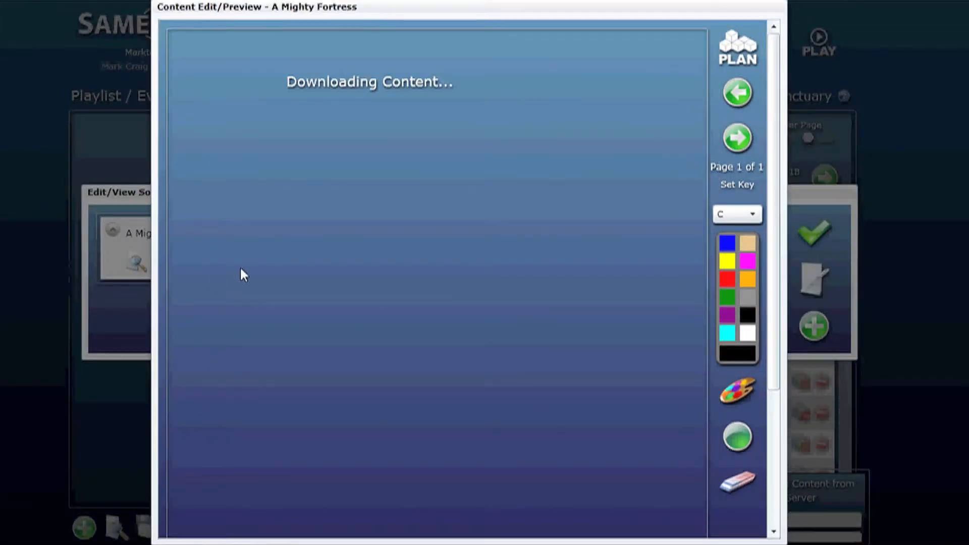
{"action": "mouse_move", "coordinate": [471, 189]}
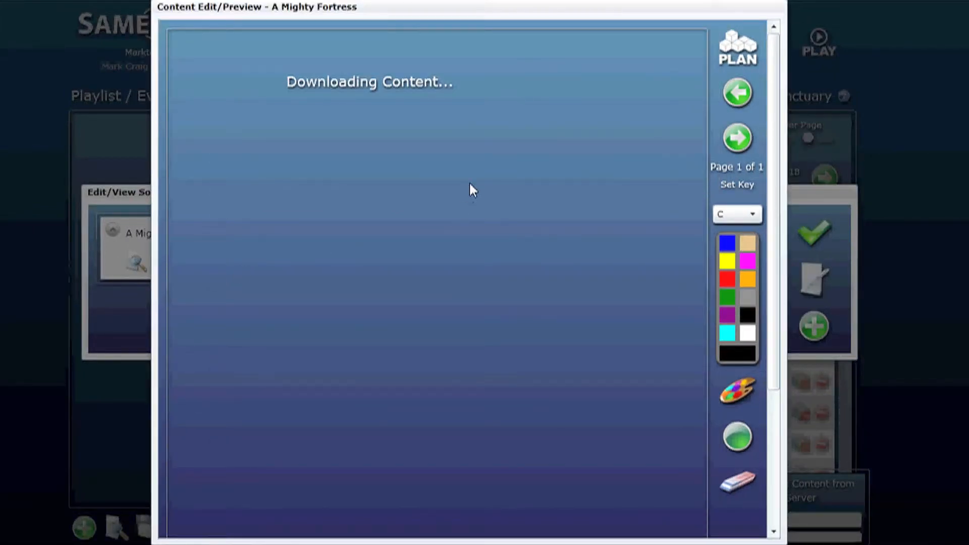
{"action": "mouse_move", "coordinate": [522, 221]}
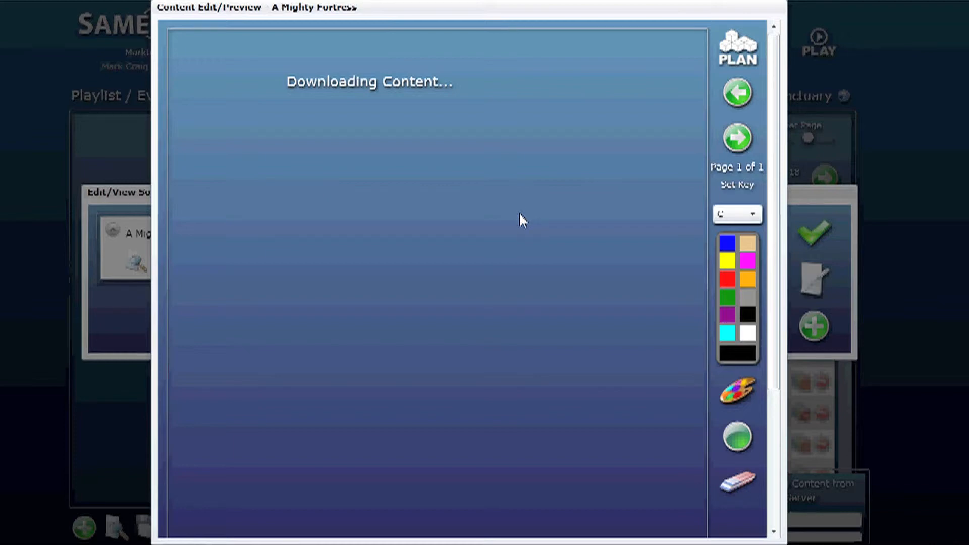
{"action": "mouse_move", "coordinate": [641, 184]}
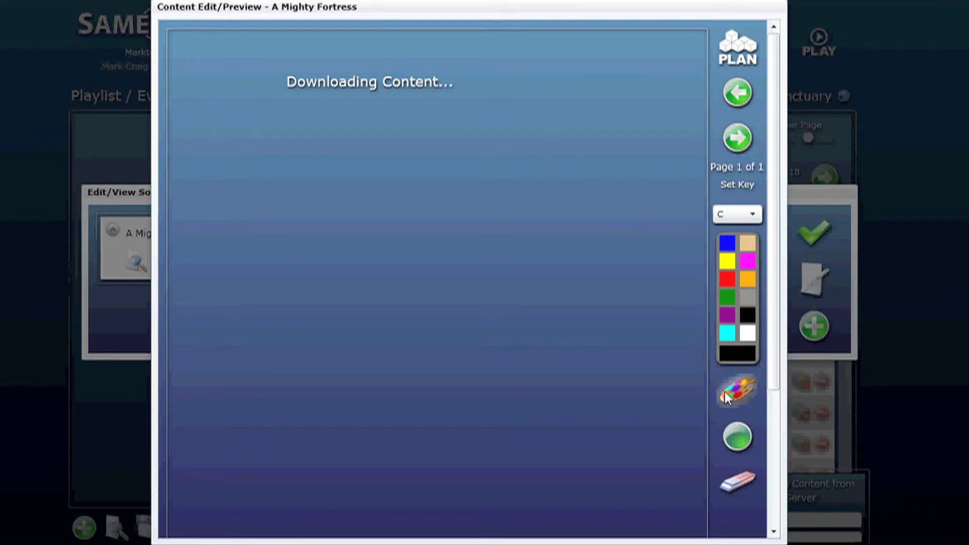
{"action": "mouse_move", "coordinate": [737, 393]}
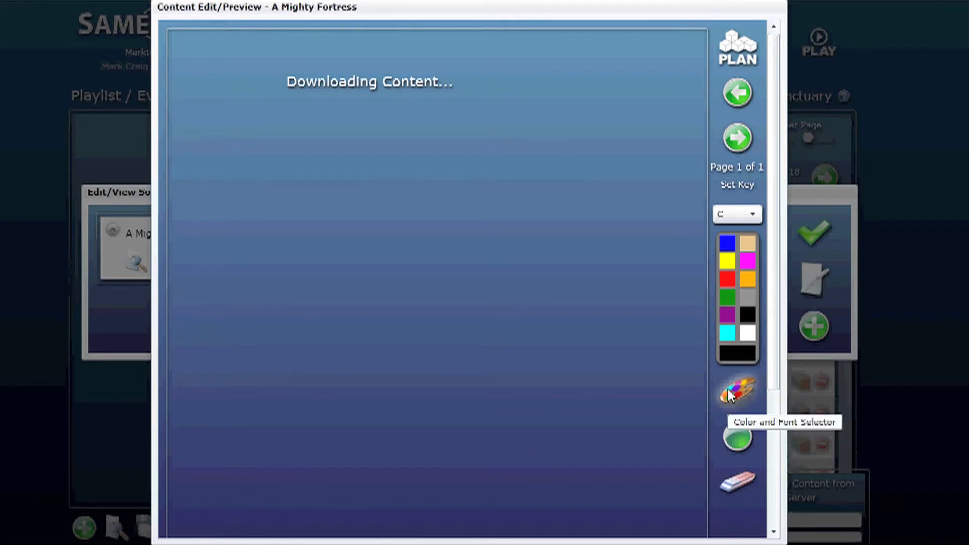
{"action": "mouse_move", "coordinate": [756, 211]}
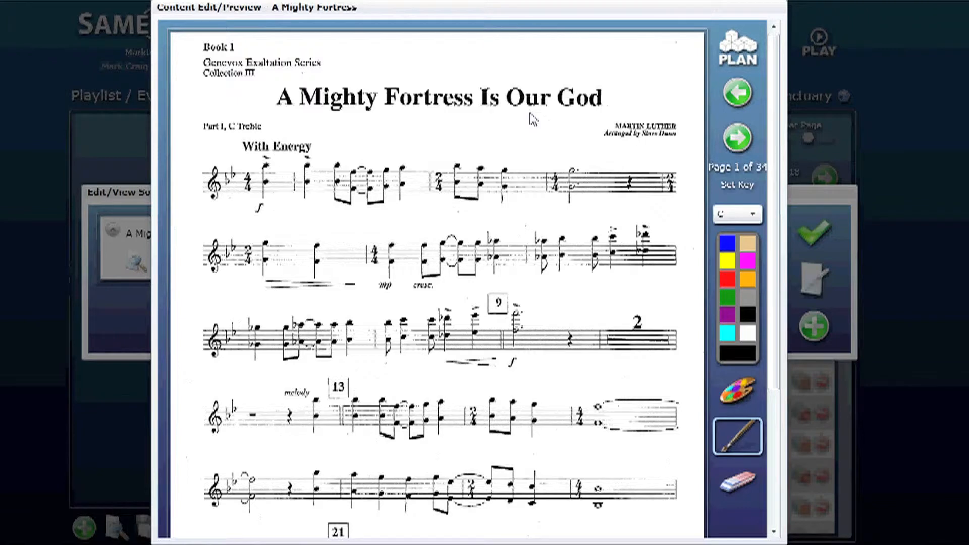
{"action": "mouse_move", "coordinate": [769, 155]}
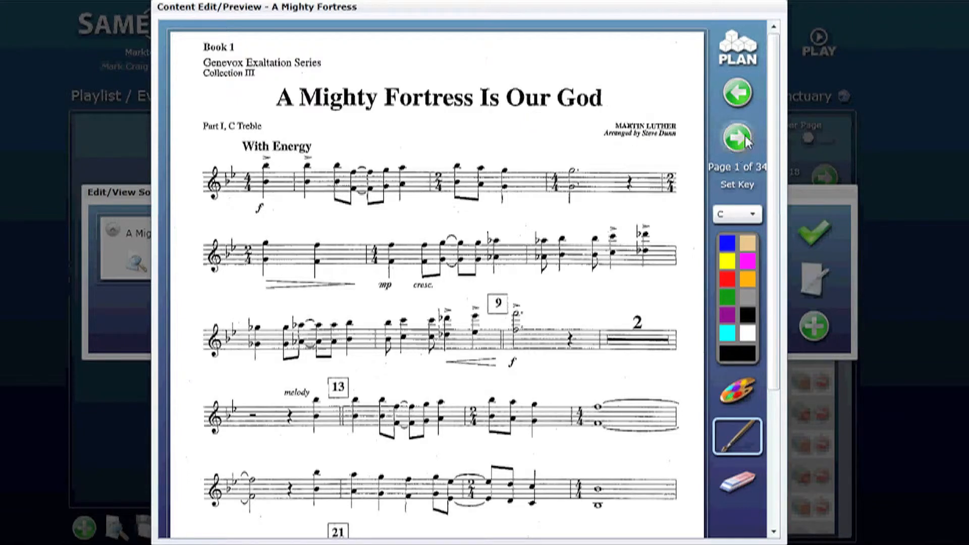
Draw a red freehand loop over the second and third staves and close the preview.
{"action": "left_click", "coordinate": [737, 137]}
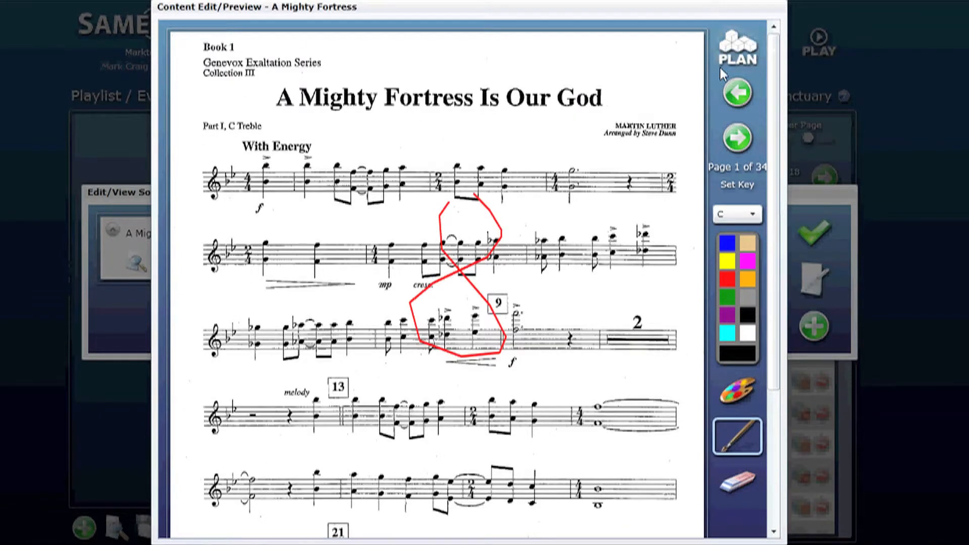
{"action": "mouse_move", "coordinate": [737, 47]}
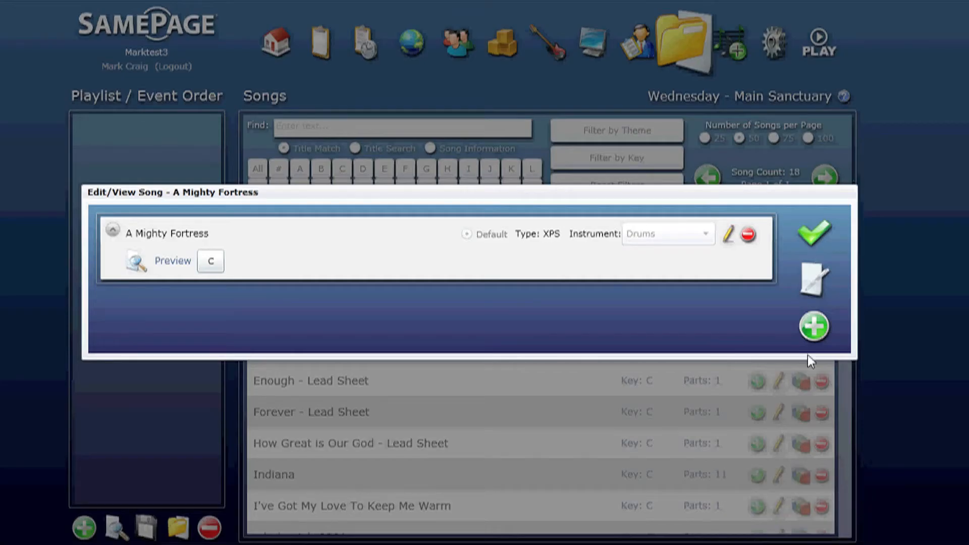
{"action": "mouse_move", "coordinate": [815, 278]}
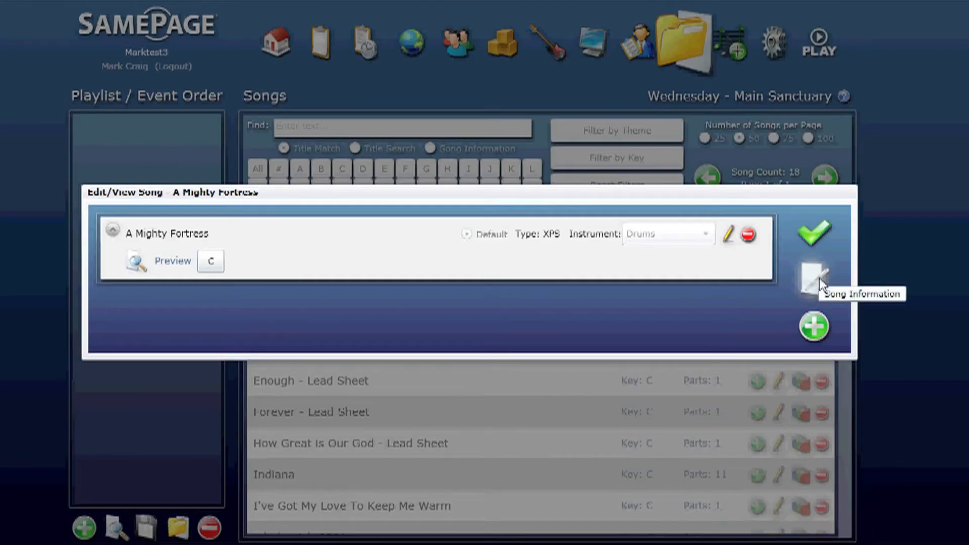
{"action": "left_click", "coordinate": [814, 279]}
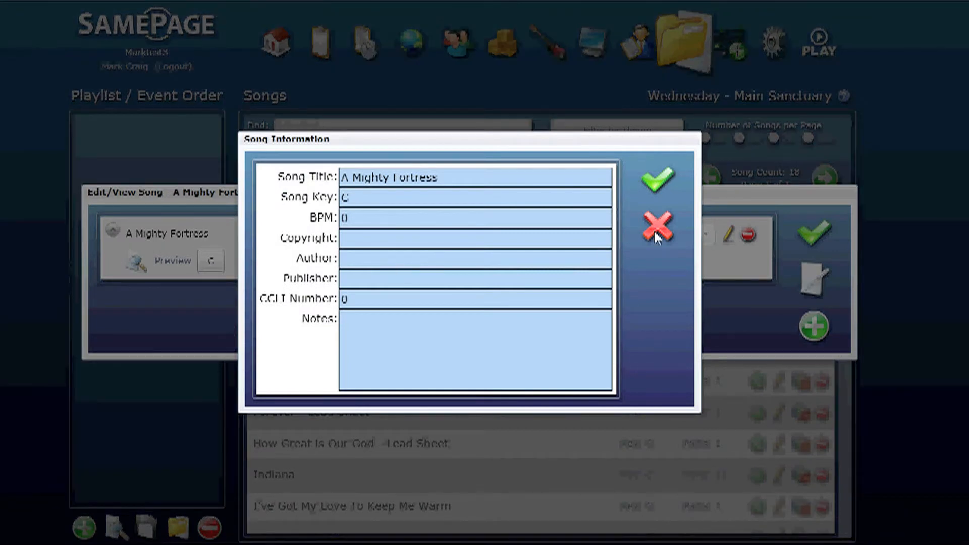
{"action": "left_click", "coordinate": [656, 227]}
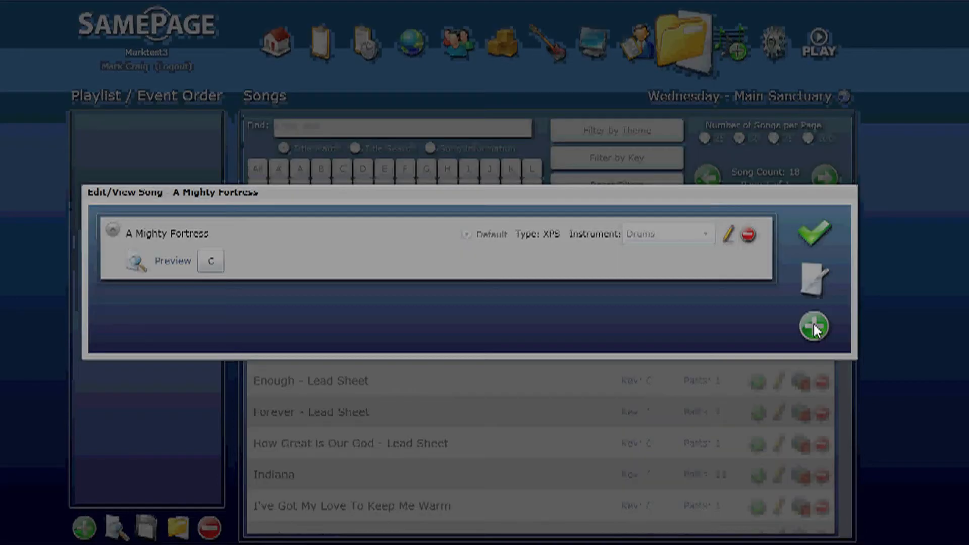
Start Add Content, browse for a file and cancel without choosing one.
{"action": "left_click", "coordinate": [815, 326]}
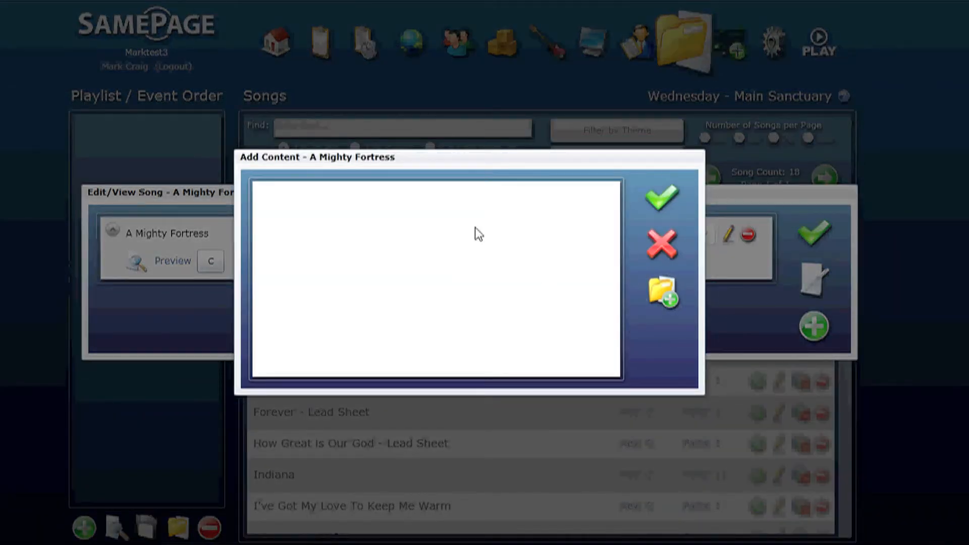
{"action": "mouse_move", "coordinate": [662, 293]}
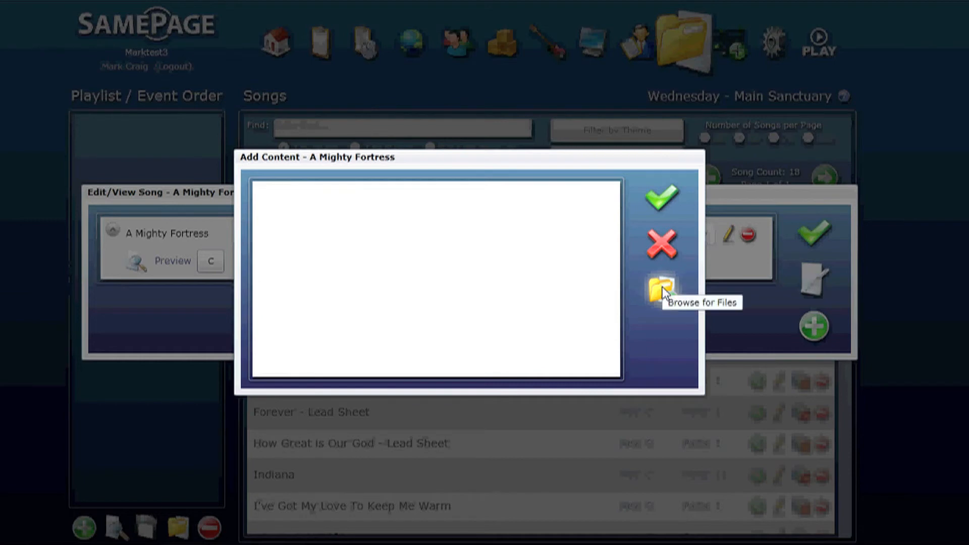
{"action": "left_click", "coordinate": [662, 291]}
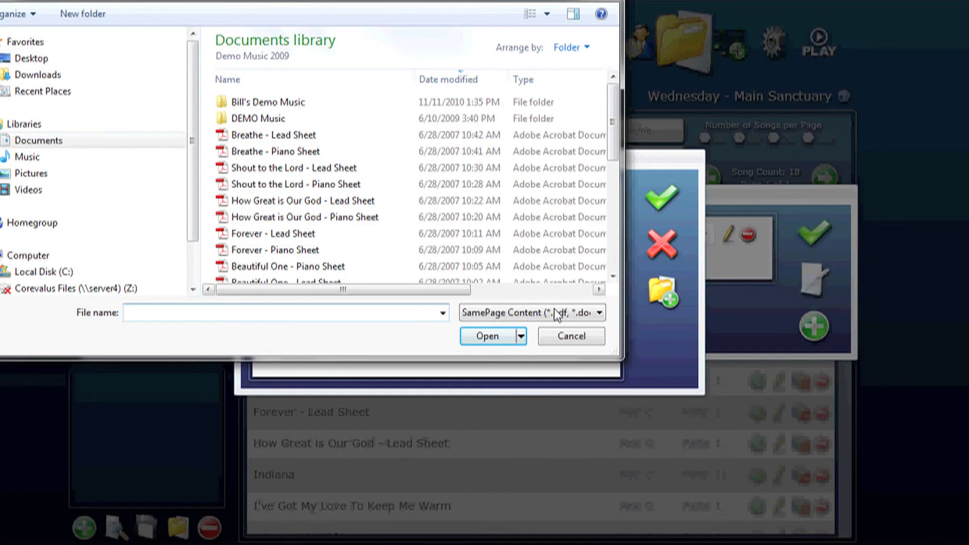
{"action": "left_click", "coordinate": [569, 335]}
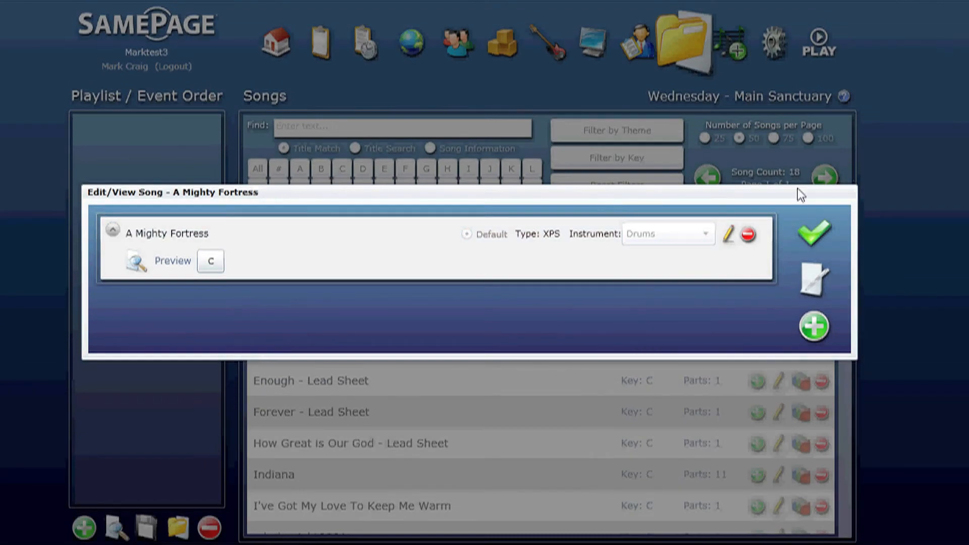
Accept the song's changes and return to the 18-song library list.
{"action": "left_click", "coordinate": [814, 231]}
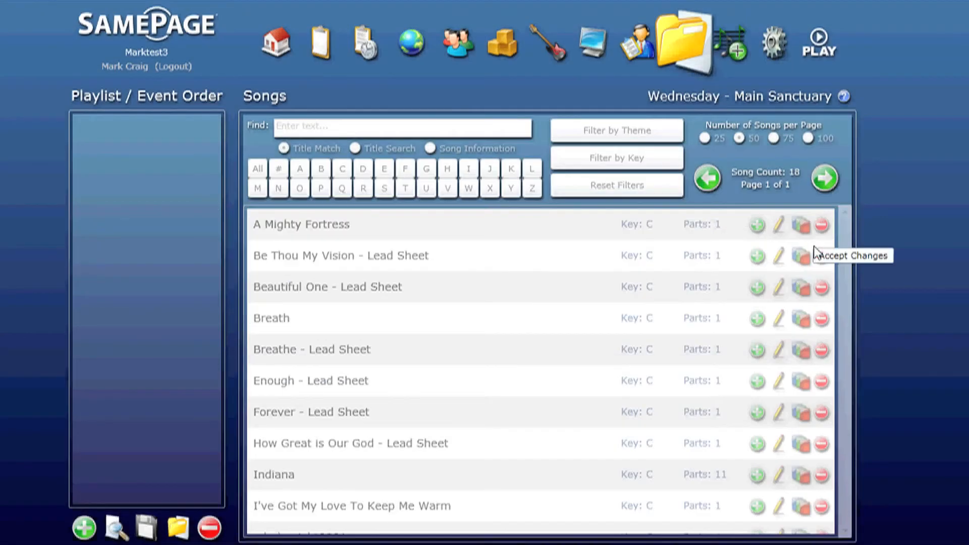